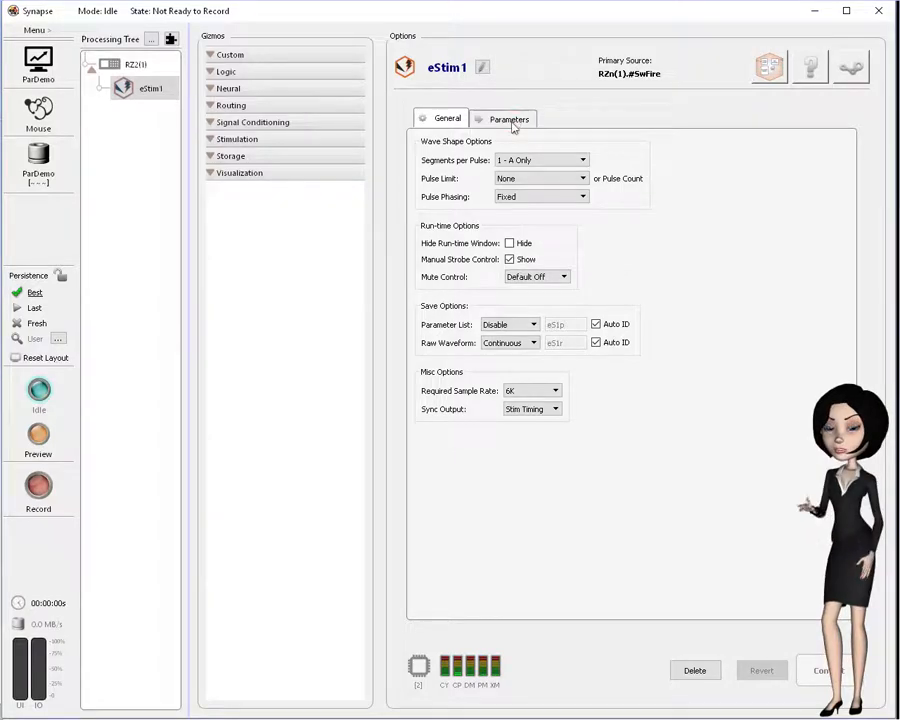
Show the eStim1 stimulation parameter table in the Options panel
left_click(510, 118)
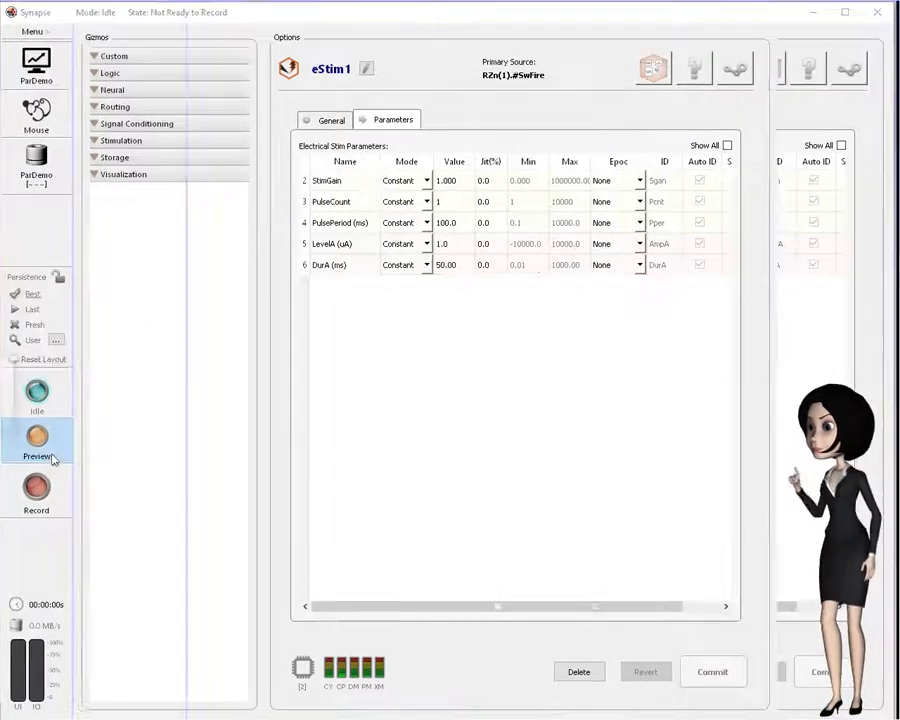
Run a preview to plot eStim1's regular pulse train, then leave the run
left_click(36, 440)
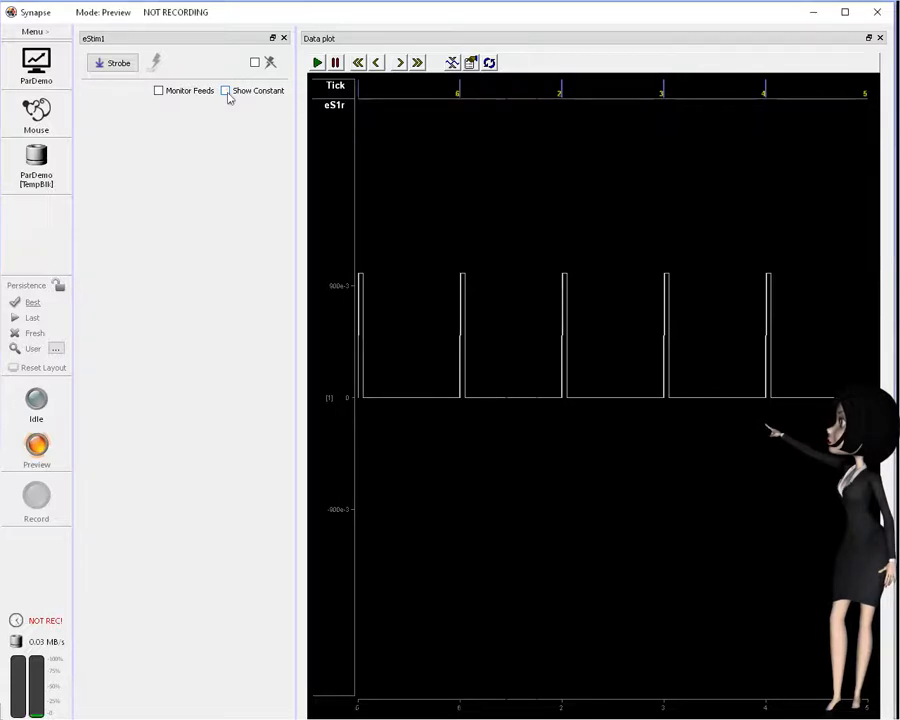
left_click(226, 90)
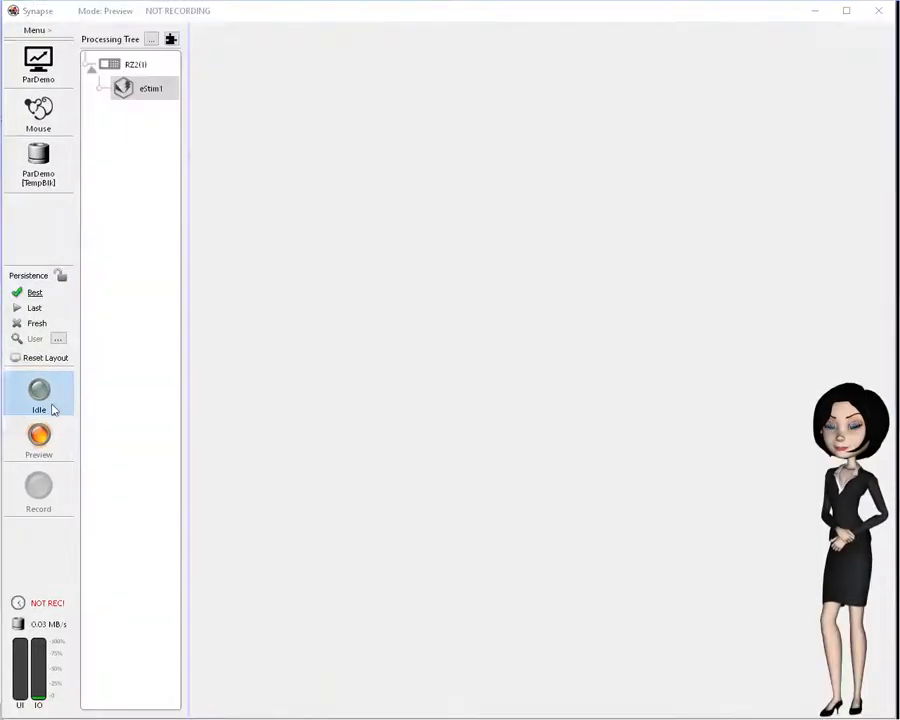
Back in idle, make PulseCount a Widget parameter from 1 to 3 and give Level 30% jitter
left_click(150, 88)
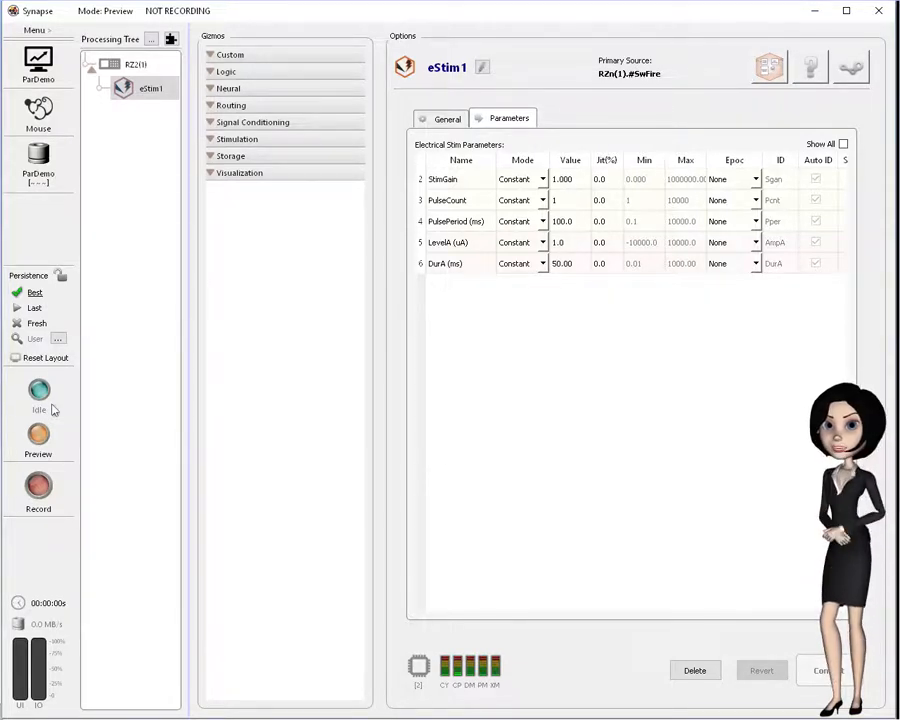
left_click(38, 390)
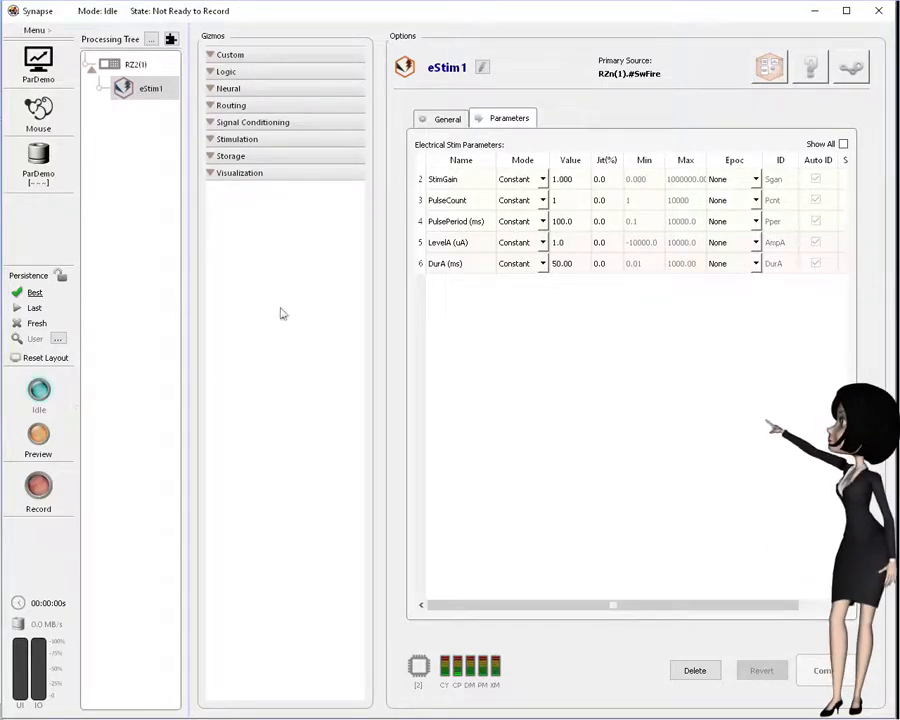
left_click(544, 200)
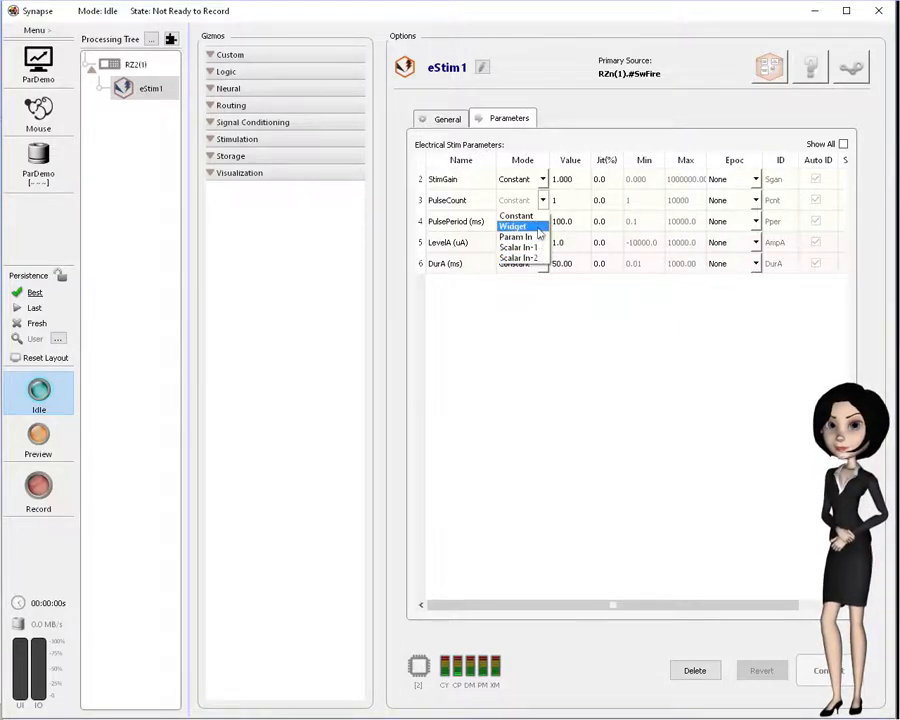
left_click(512, 226)
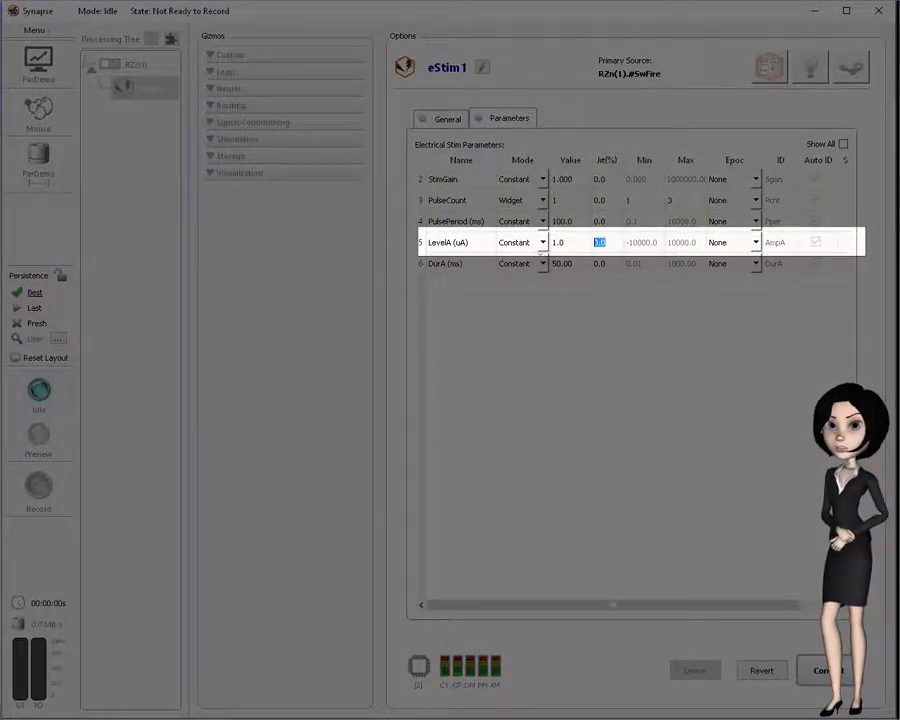
type("30")
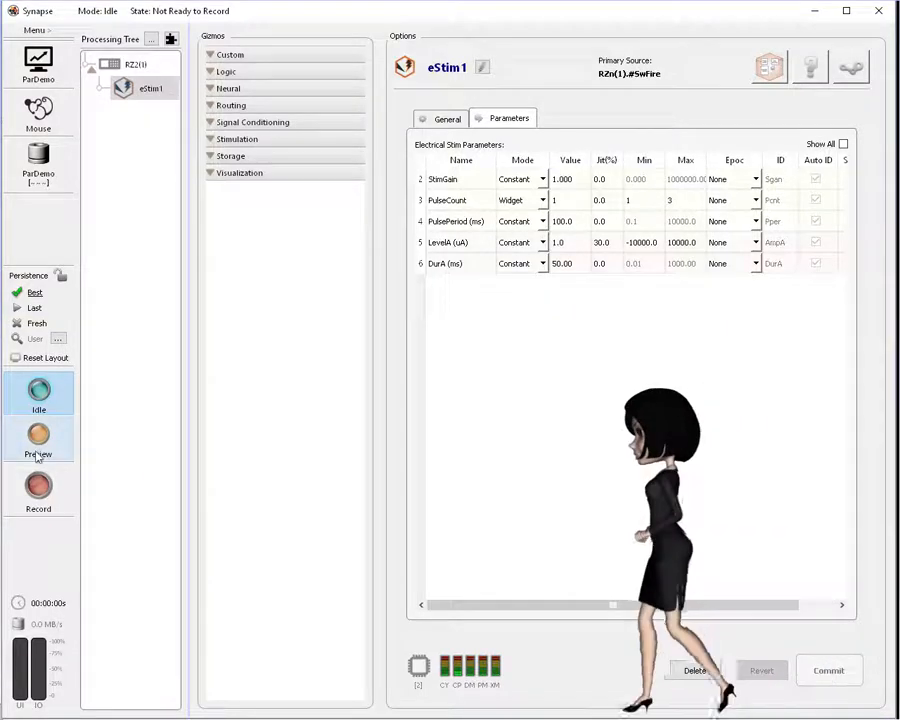
left_click(38, 440)
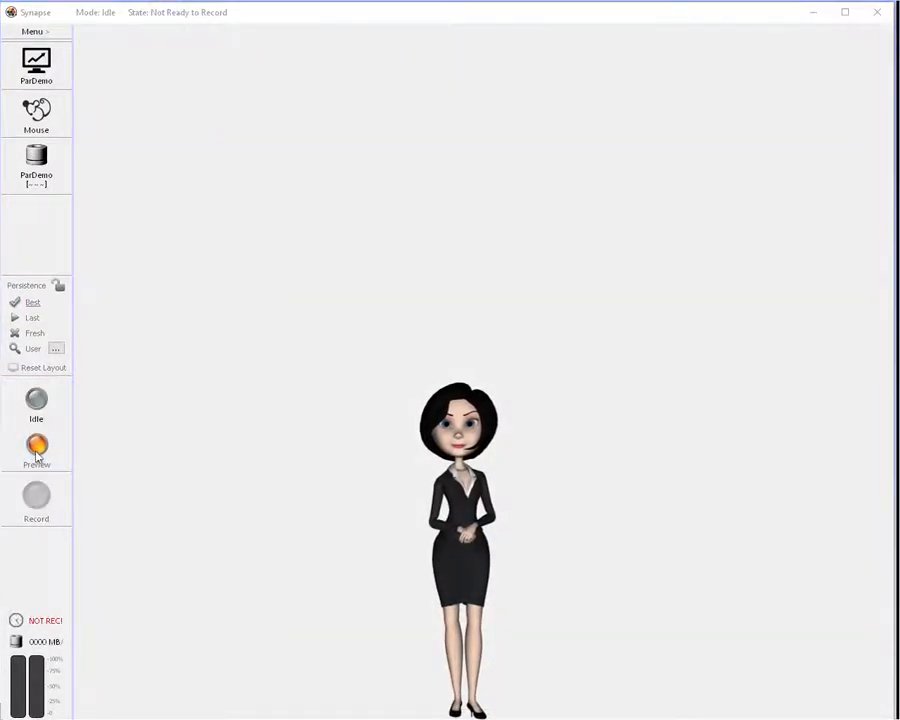
left_click(36, 444)
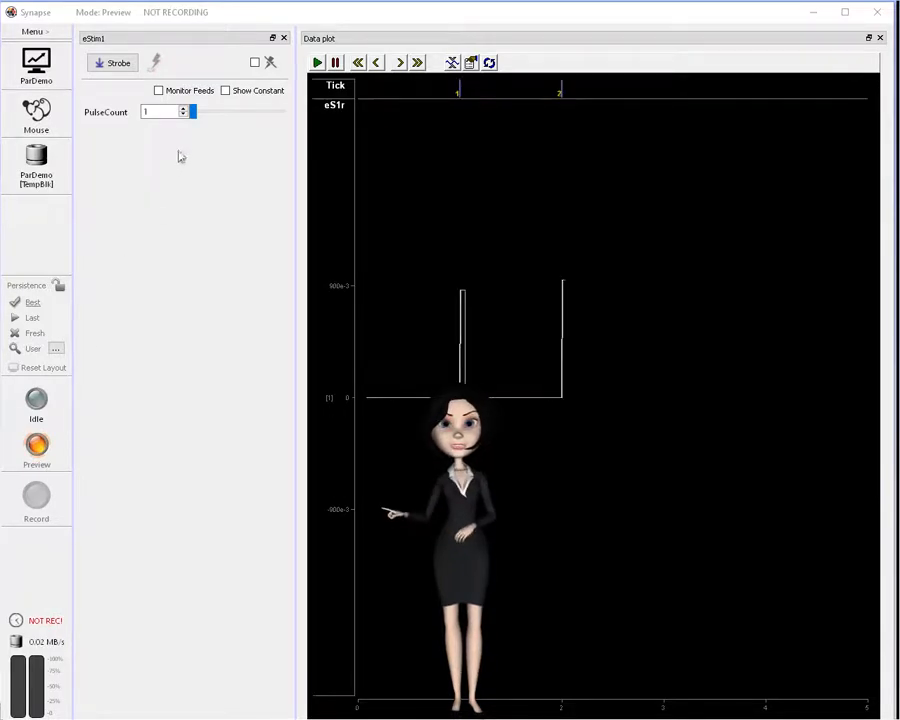
left_click(184, 108)
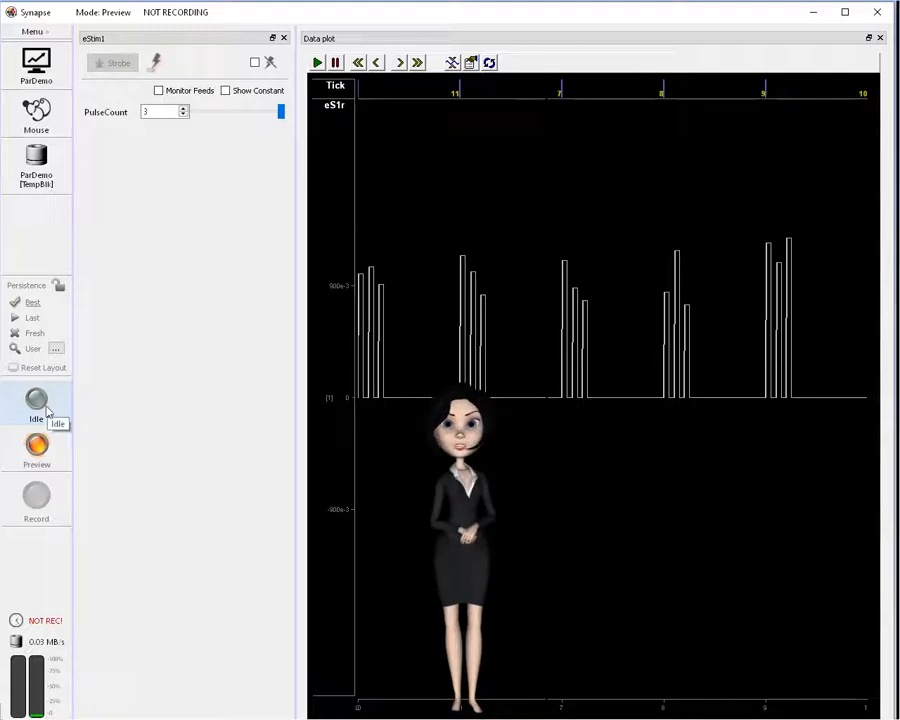
left_click(112, 62)
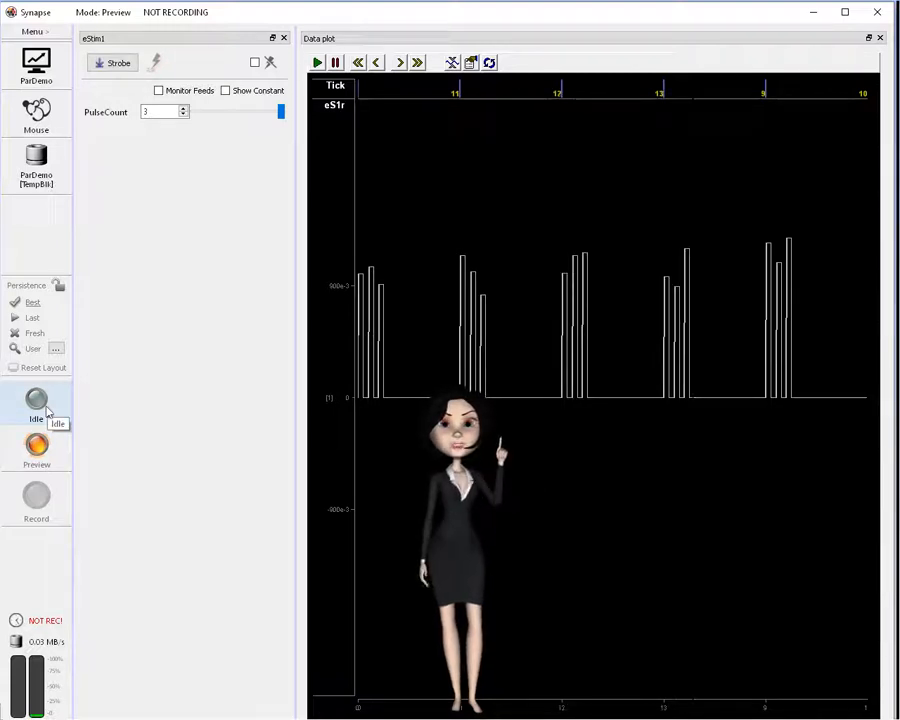
left_click(118, 62)
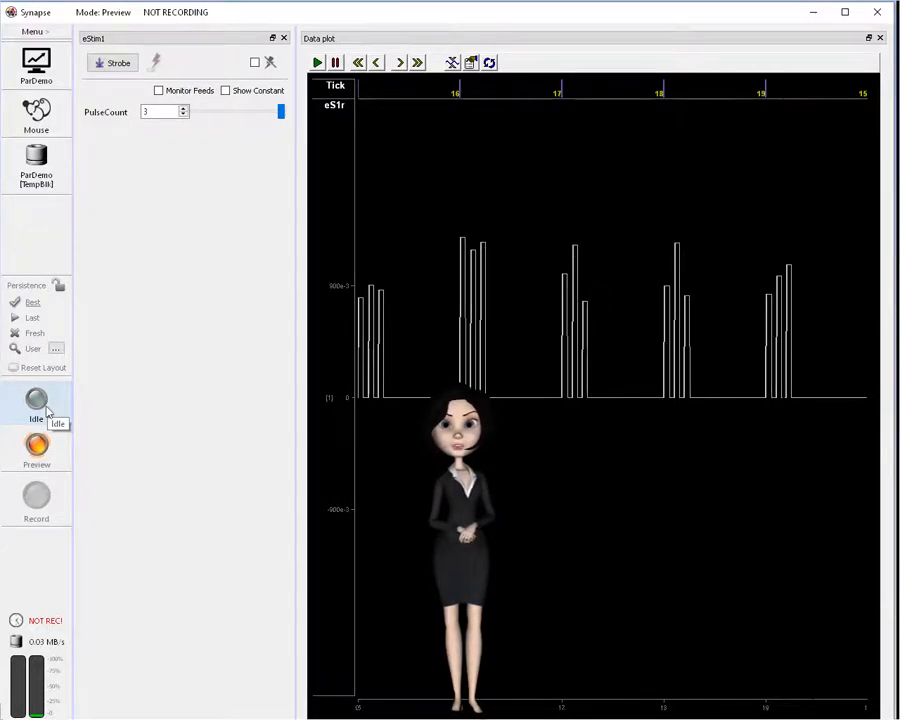
left_click(36, 404)
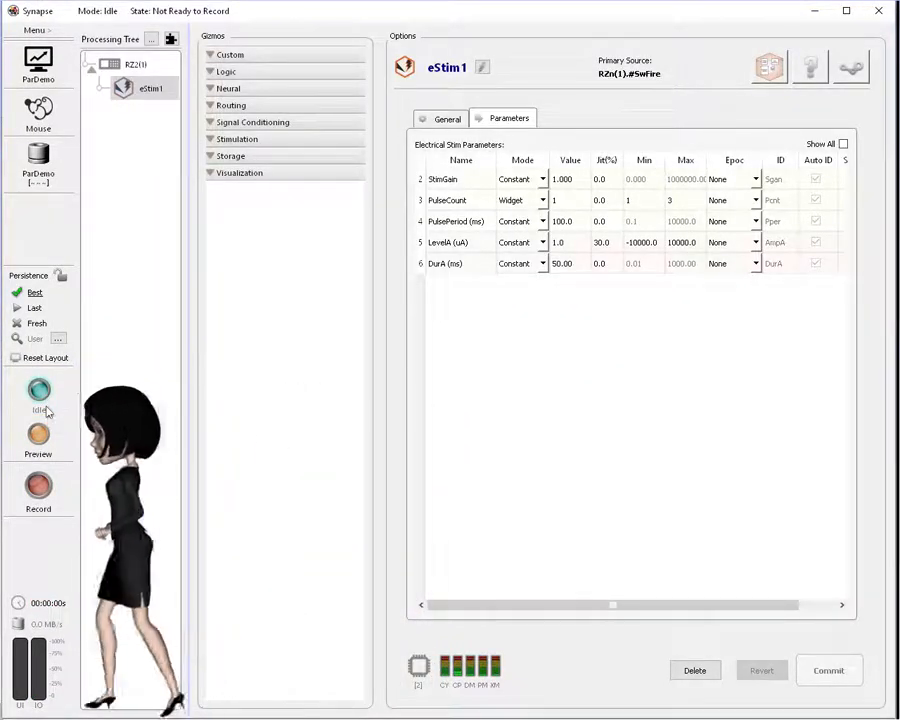
Store PulseCount as an epoc on each stimulus and Level (uA) as an epoc on each pulse
left_click(38, 396)
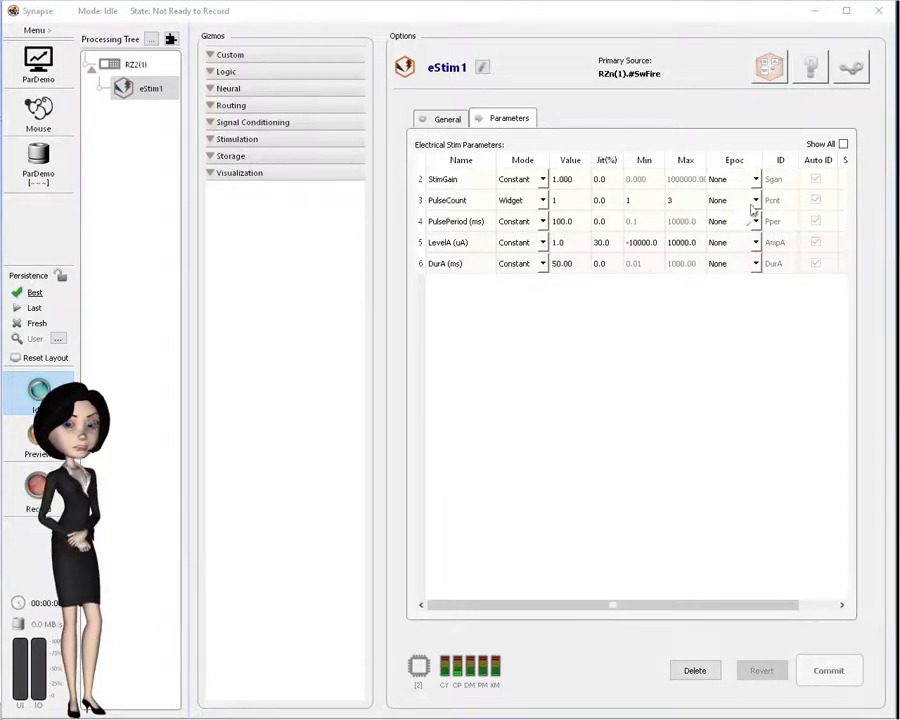
left_click(752, 200)
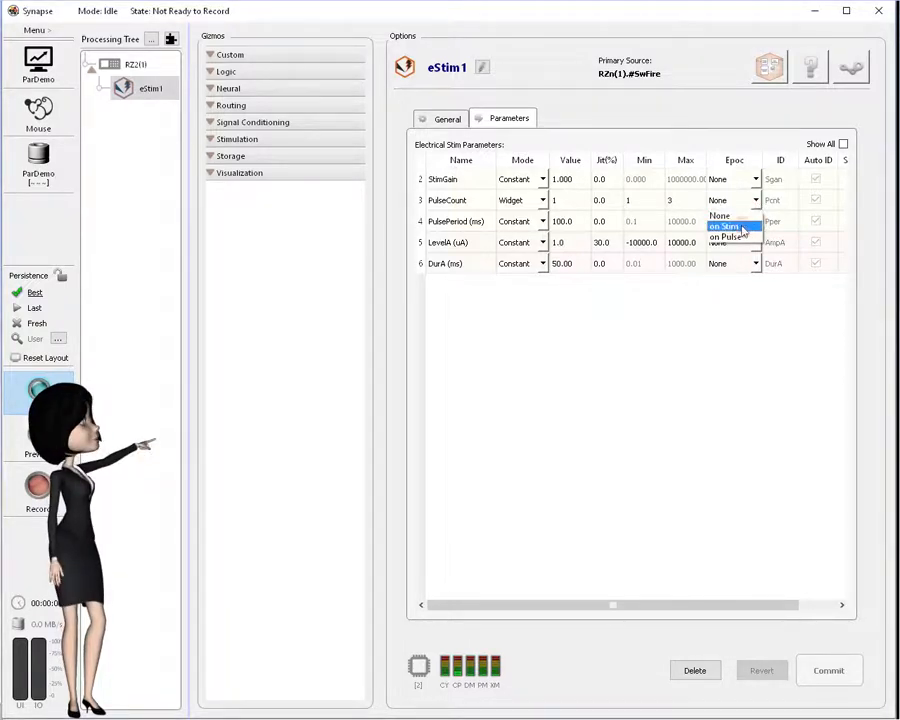
left_click(724, 226)
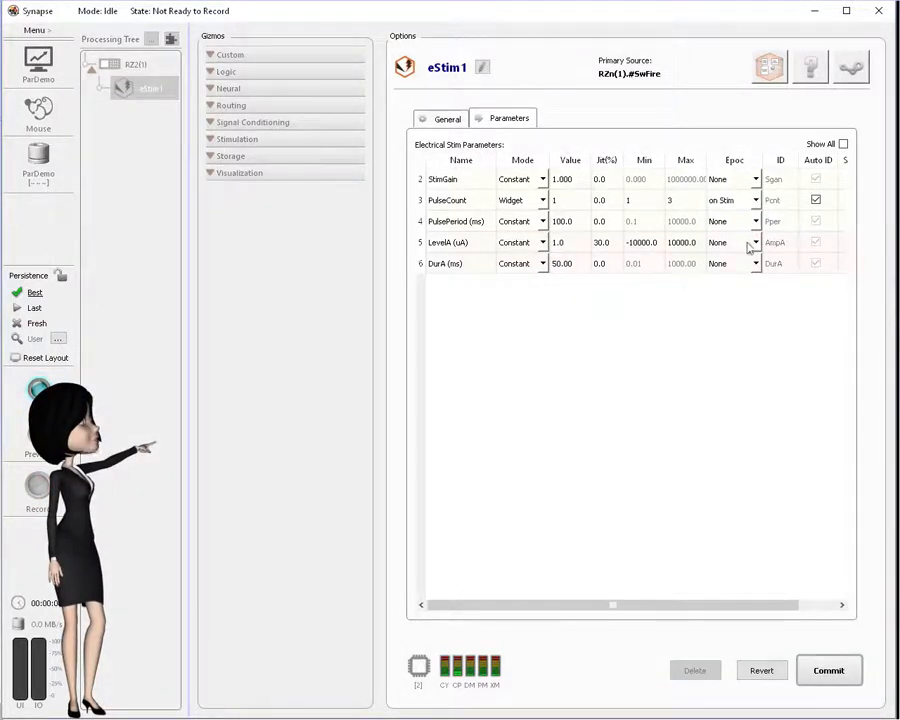
left_click(756, 242)
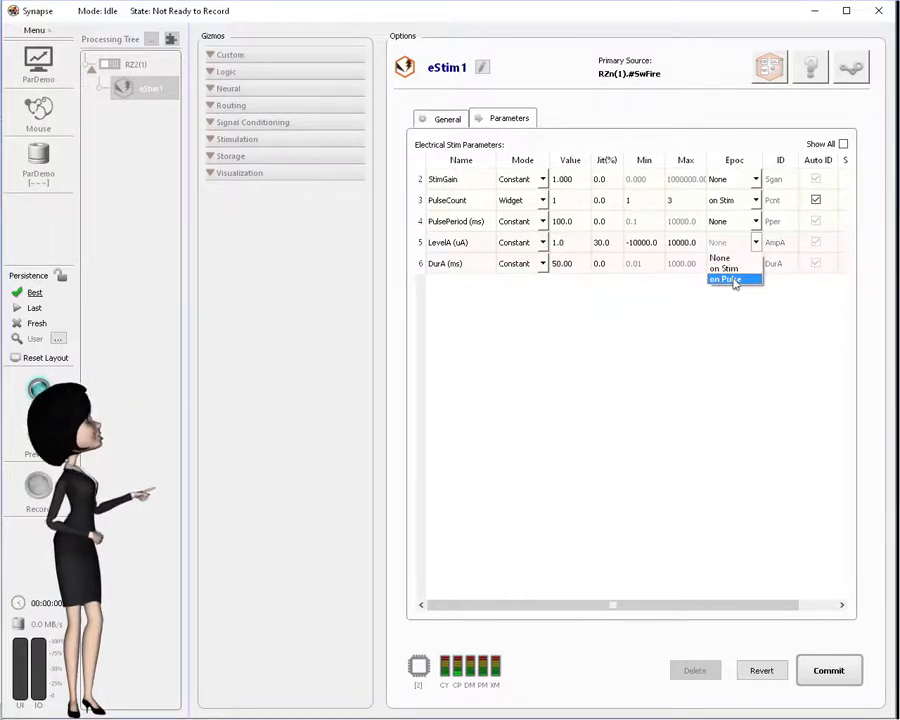
left_click(724, 280)
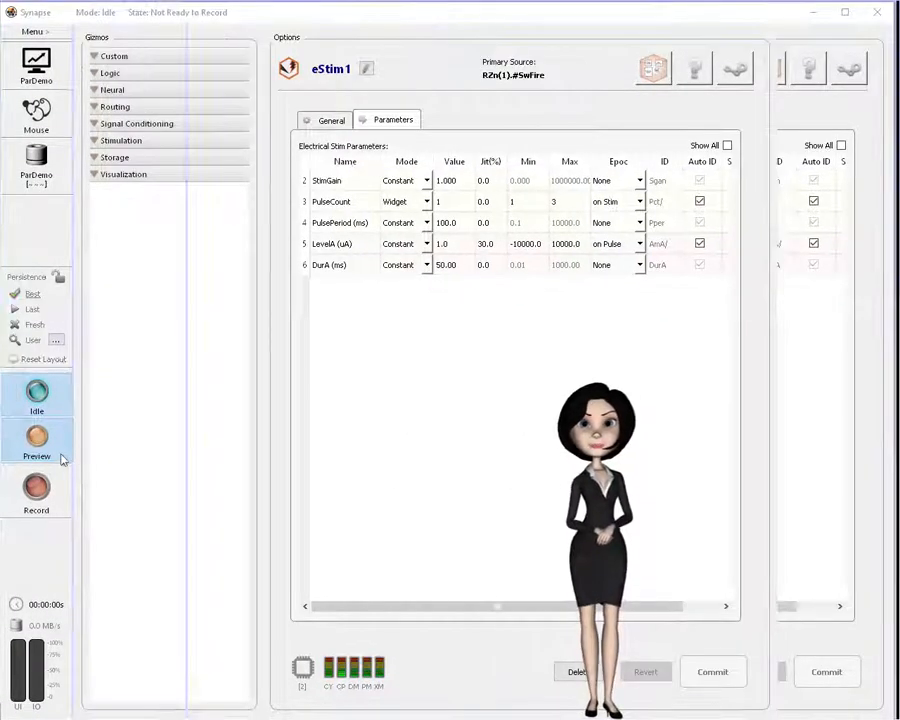
Preview the stored PulseCount and jittered Level epocs, then return to eStim1's parameter table
left_click(36, 440)
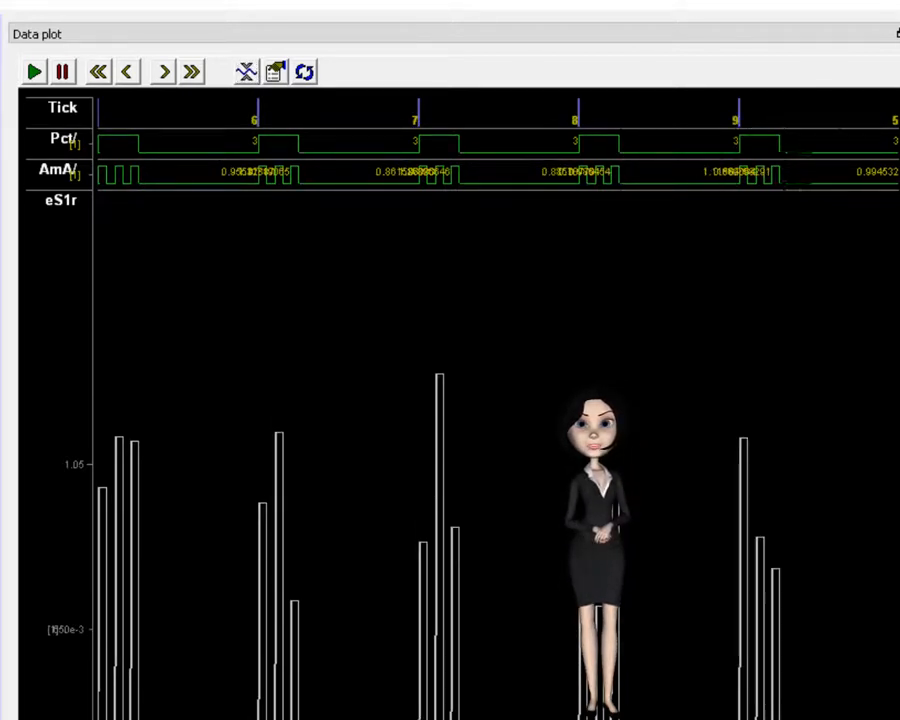
left_click(158, 72)
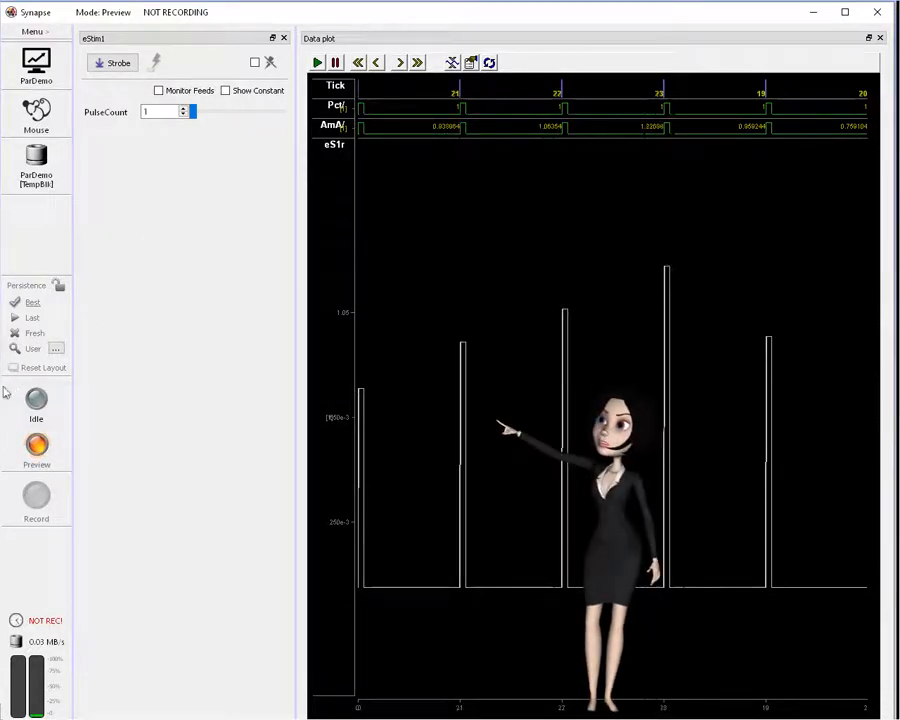
left_click(36, 402)
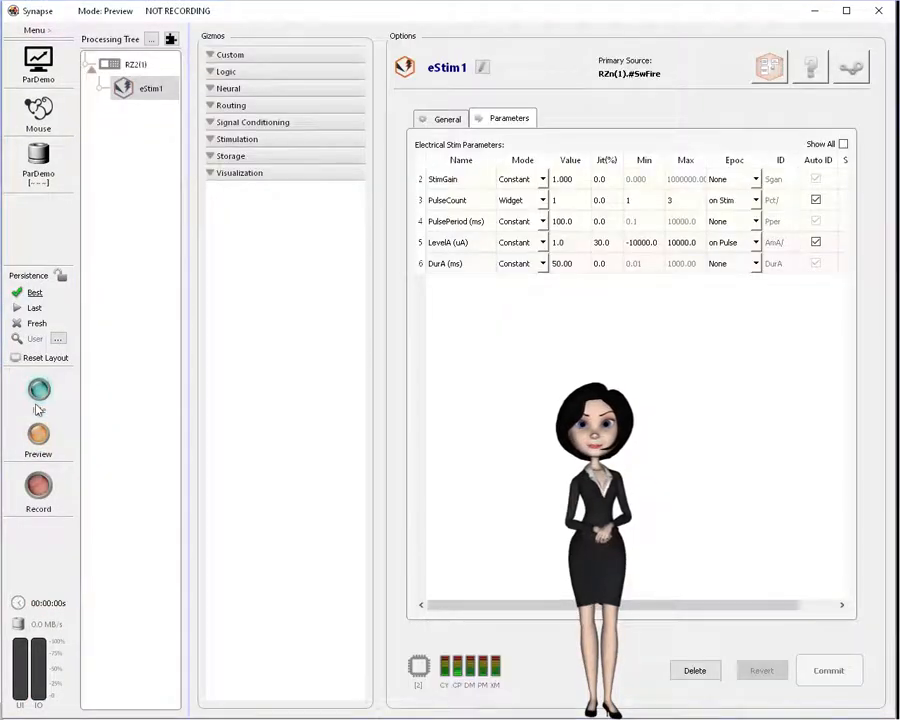
Add a Sine gizmo and check the Connections diagram linking it to eStim1
left_click(36, 390)
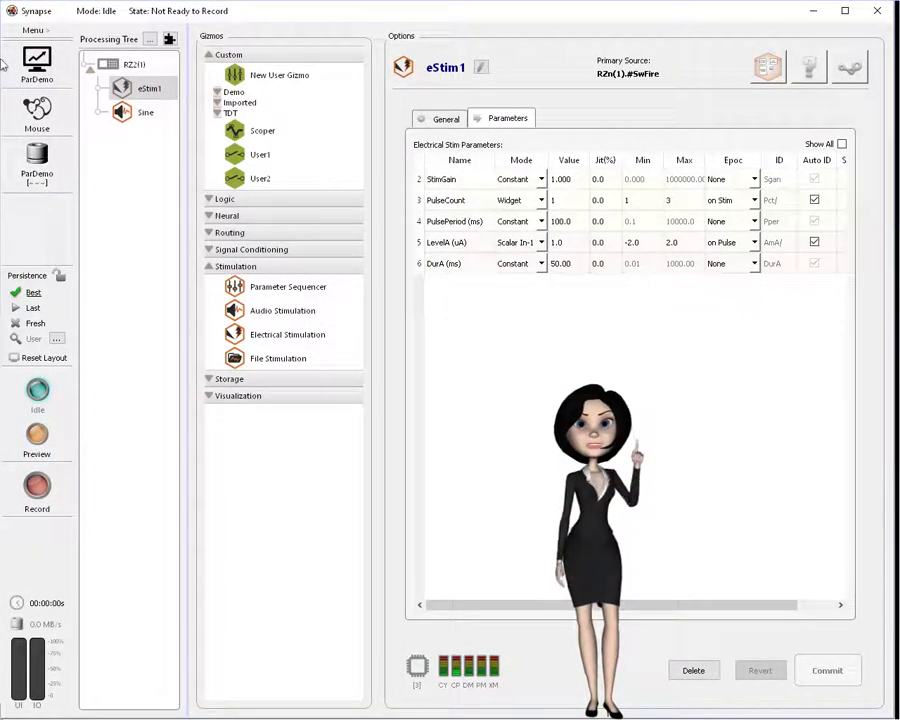
mouse_move(168, 38)
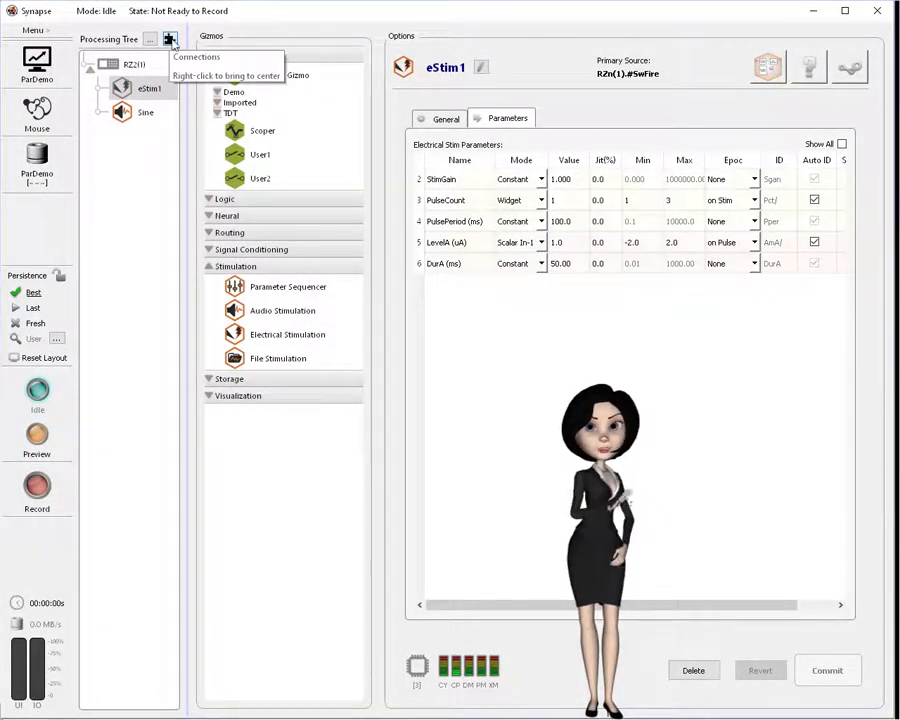
left_click(170, 40)
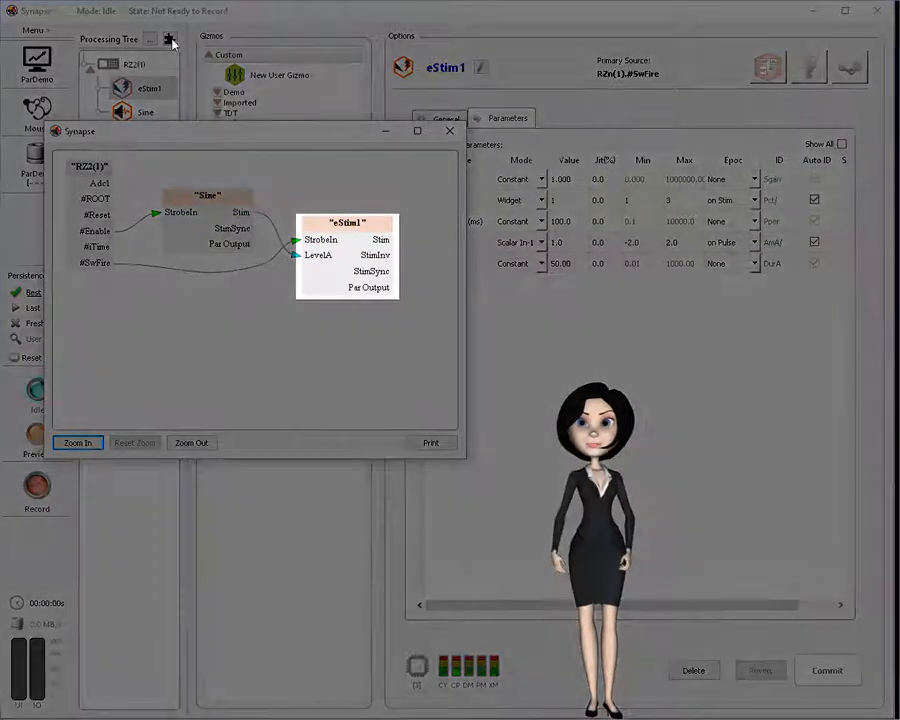
left_click(448, 130)
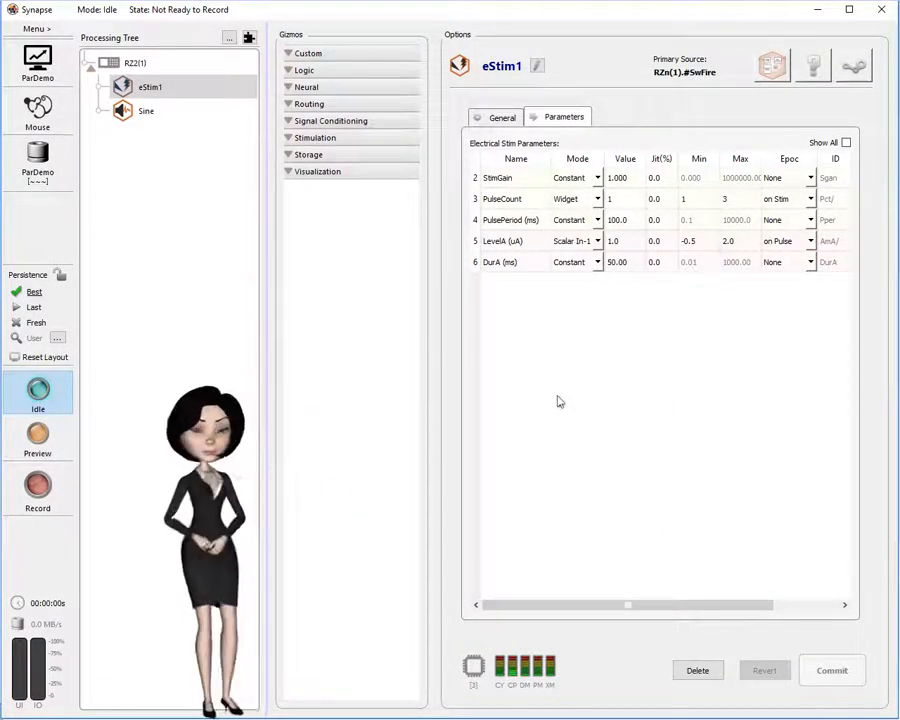
Drive eStim1's Level from Scalar In-1 scaled -2 to 2, then launch a preview
left_click(596, 240)
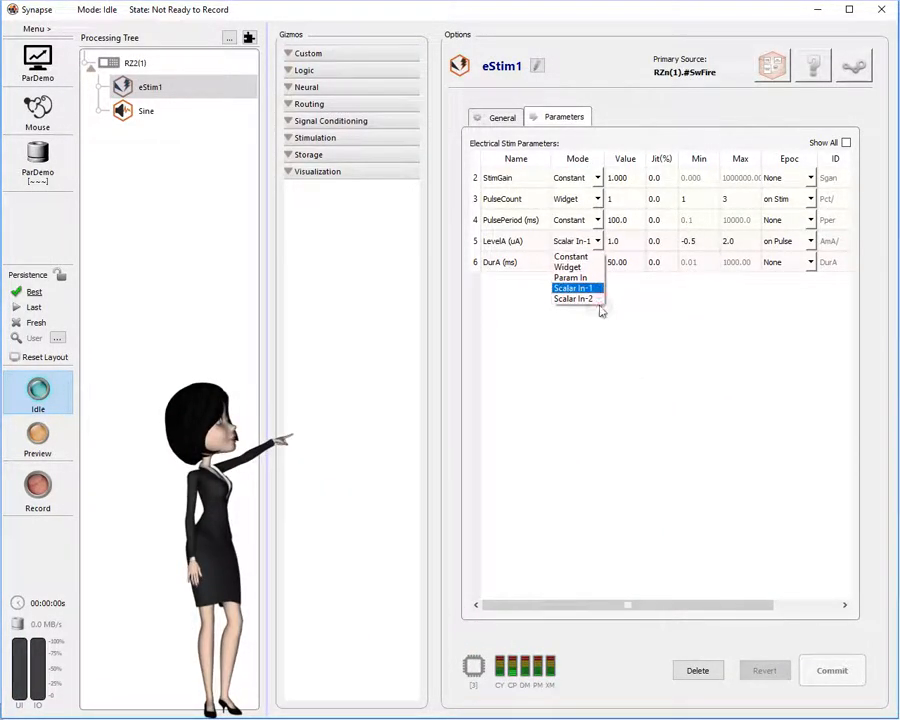
left_click(570, 256)
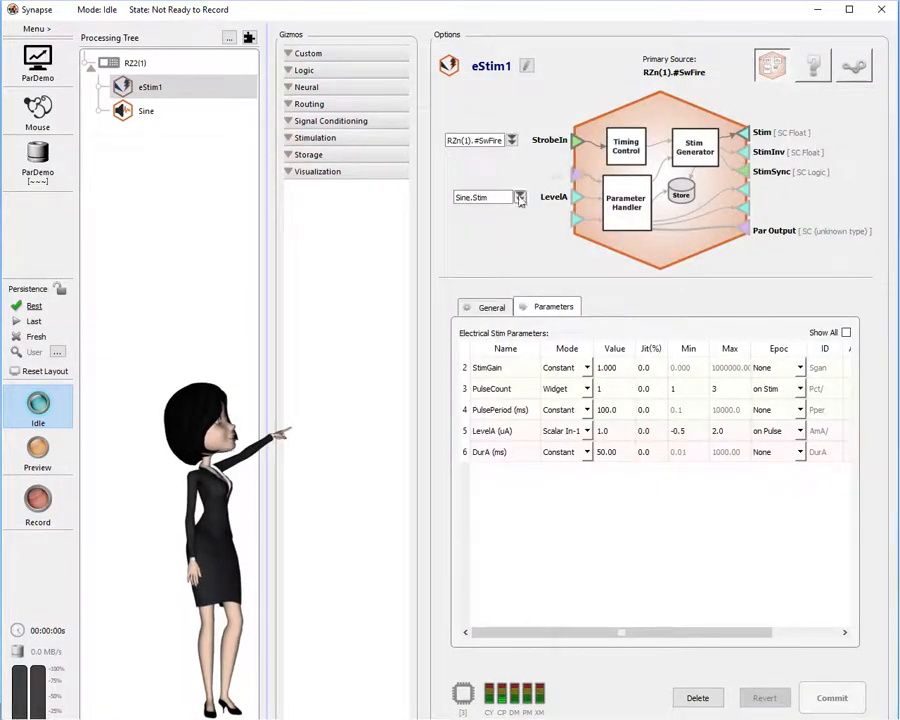
left_click(520, 196)
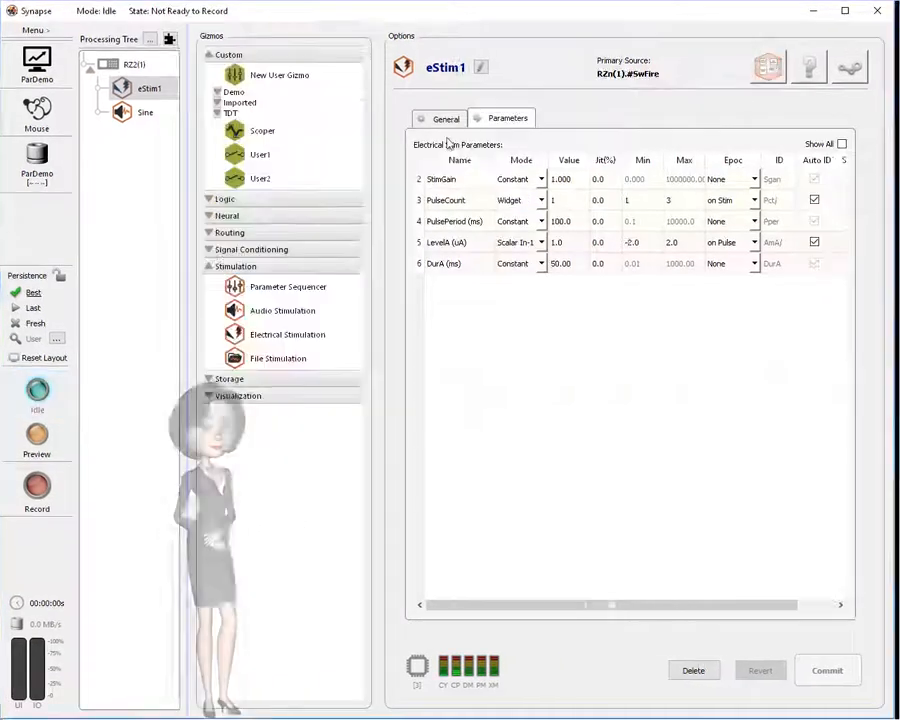
left_click(36, 440)
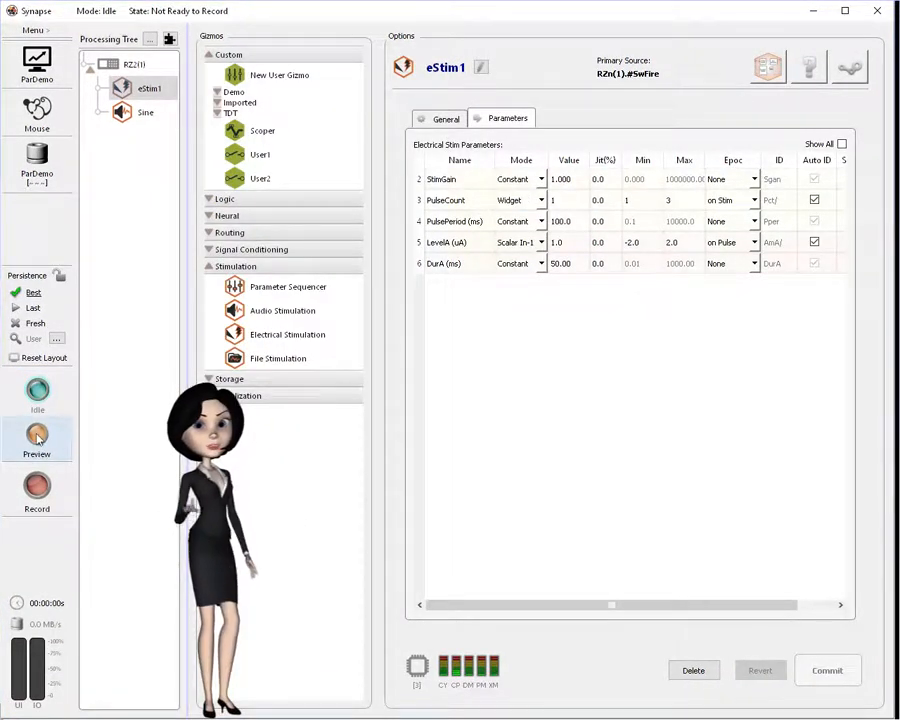
left_click(36, 440)
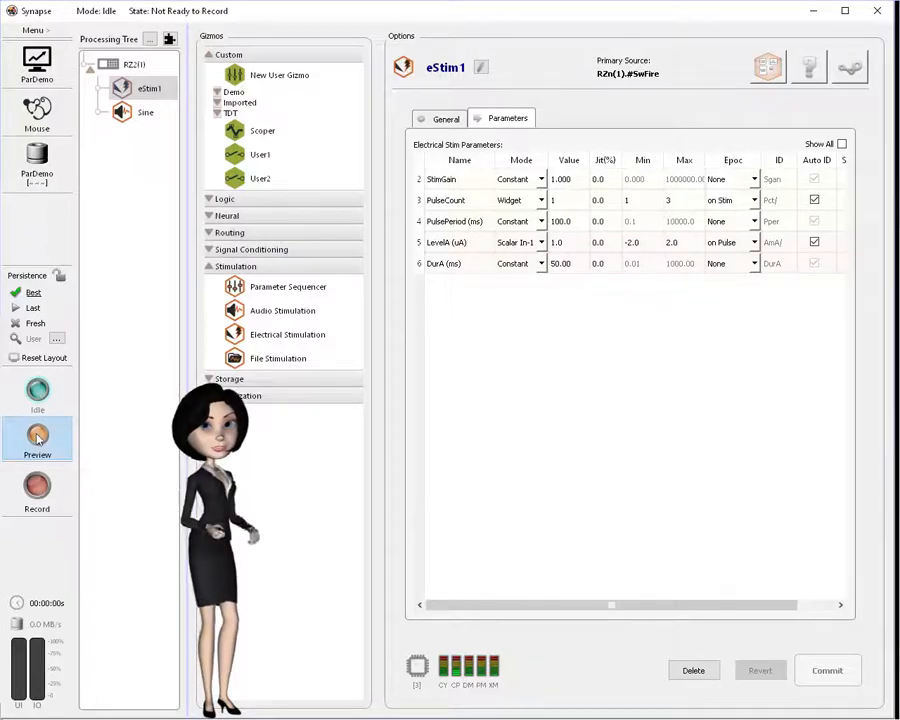
View the run-mode plots with eStim1 pulse levels following the Sine trace
left_click(36, 440)
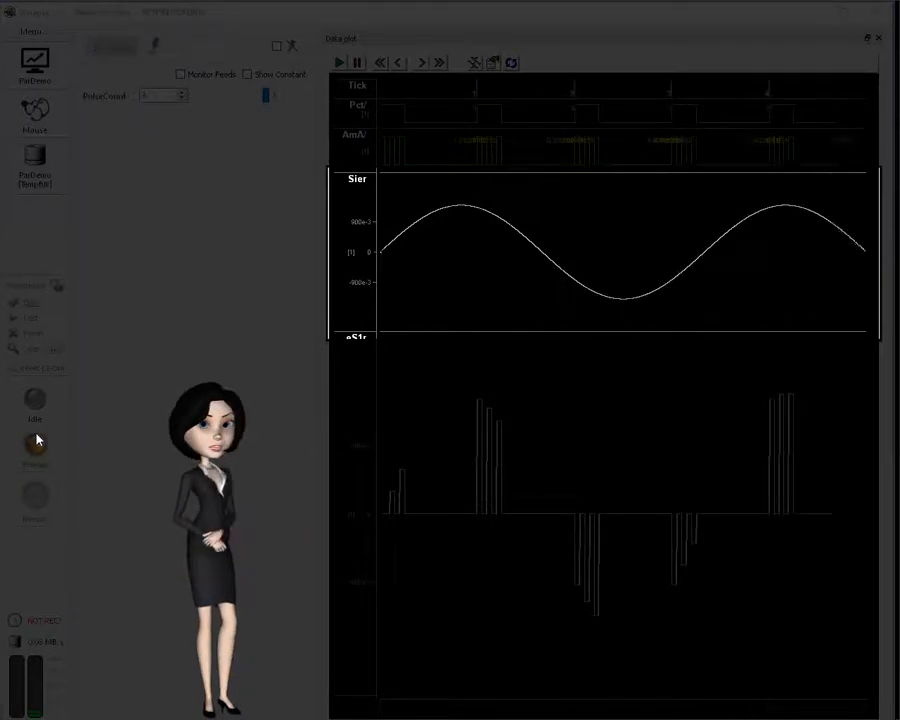
left_click(36, 444)
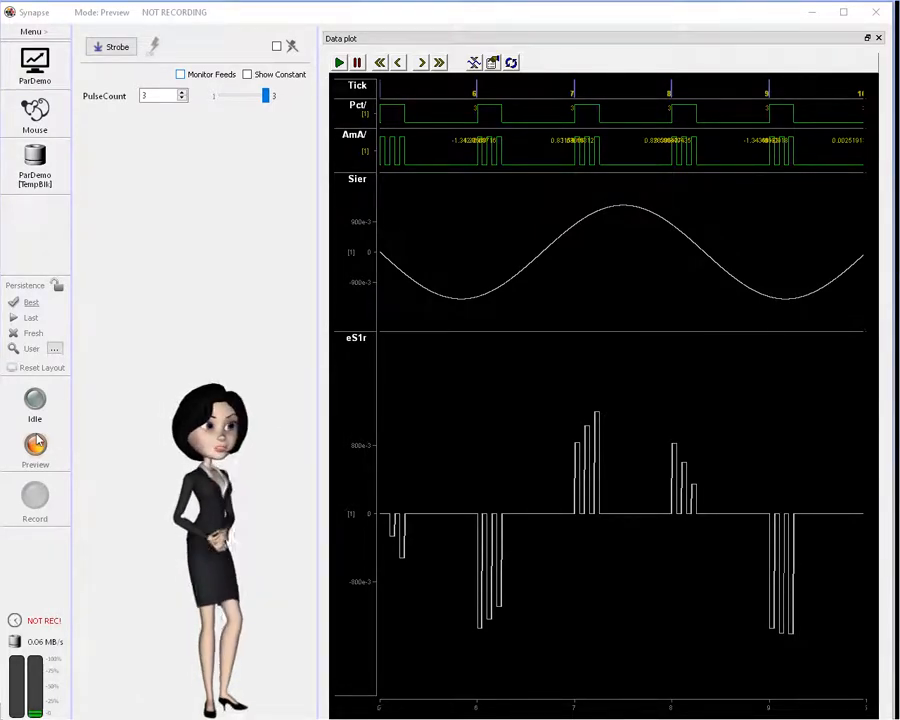
Monitor the input feeds and briefly override LevelA with the slider, then release it
left_click(180, 74)
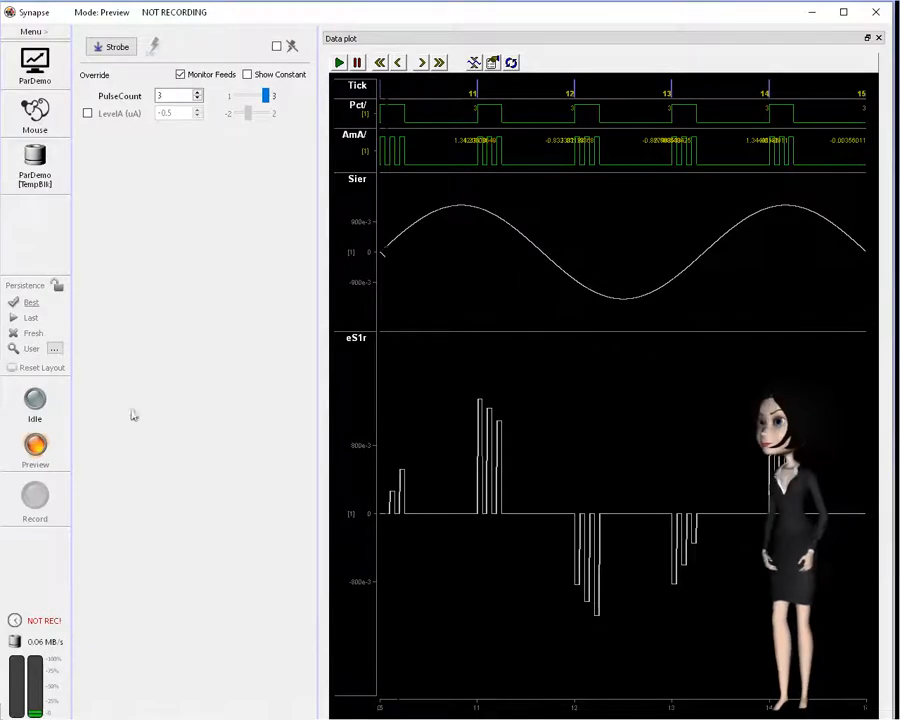
left_click(88, 112)
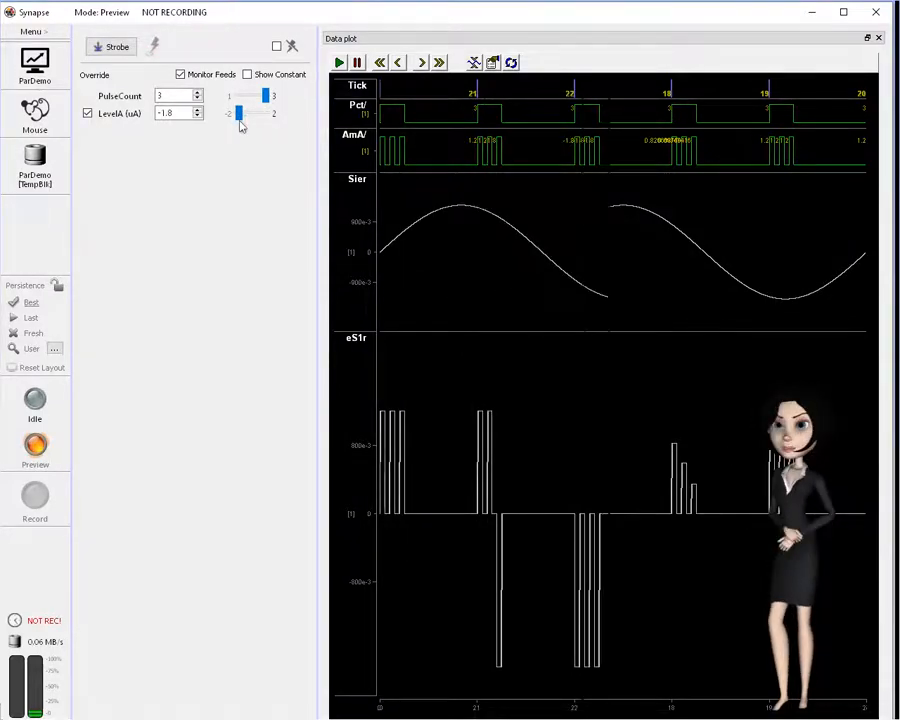
left_click_drag(240, 112, 272, 112)
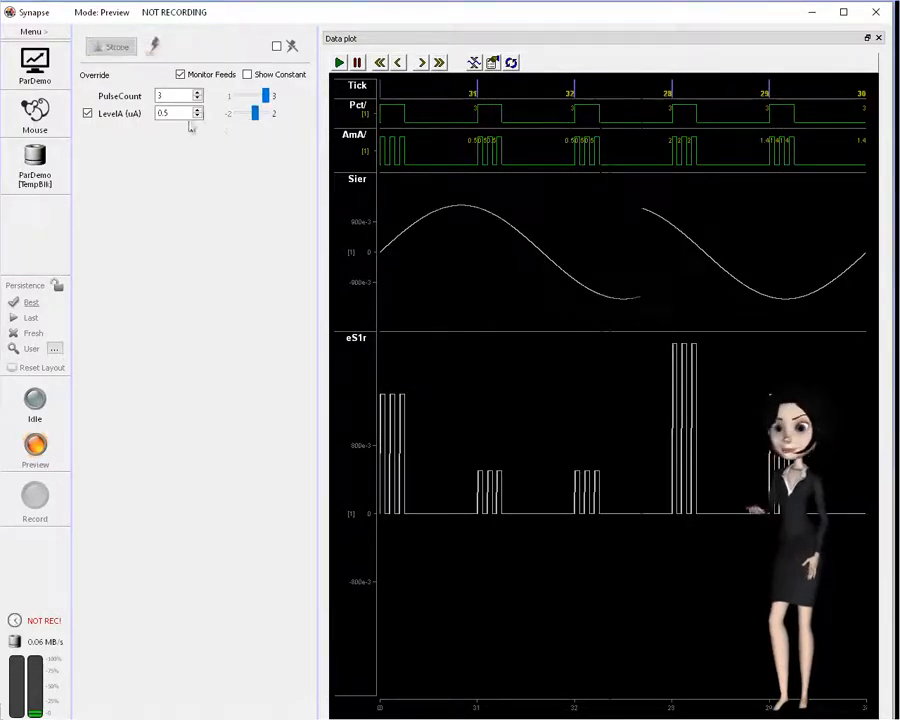
left_click(88, 112)
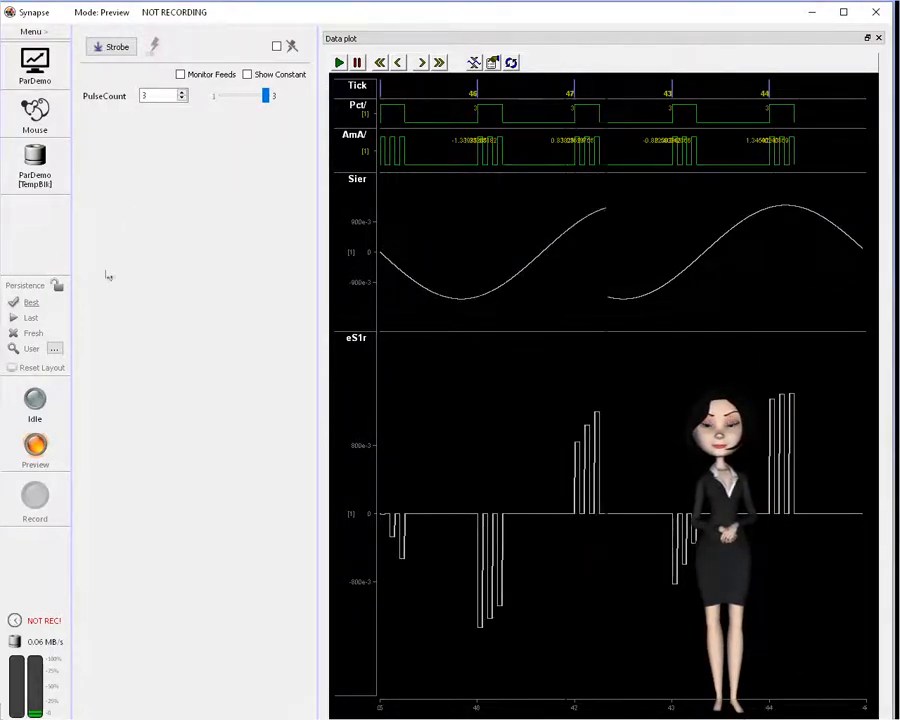
Return to the design workspace and stop the preview to go idle
left_click(34, 404)
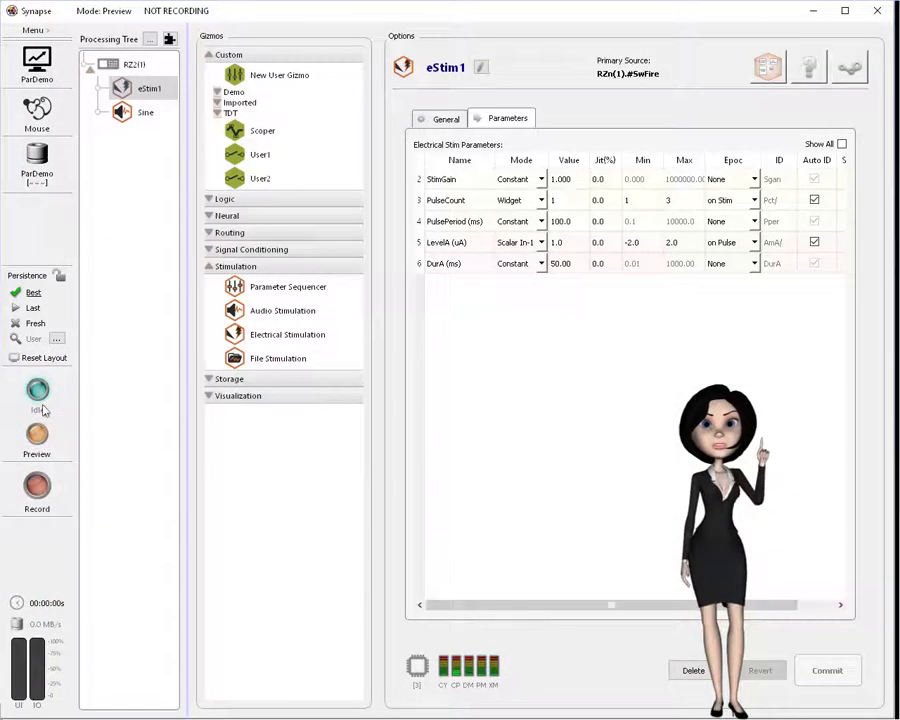
left_click(36, 390)
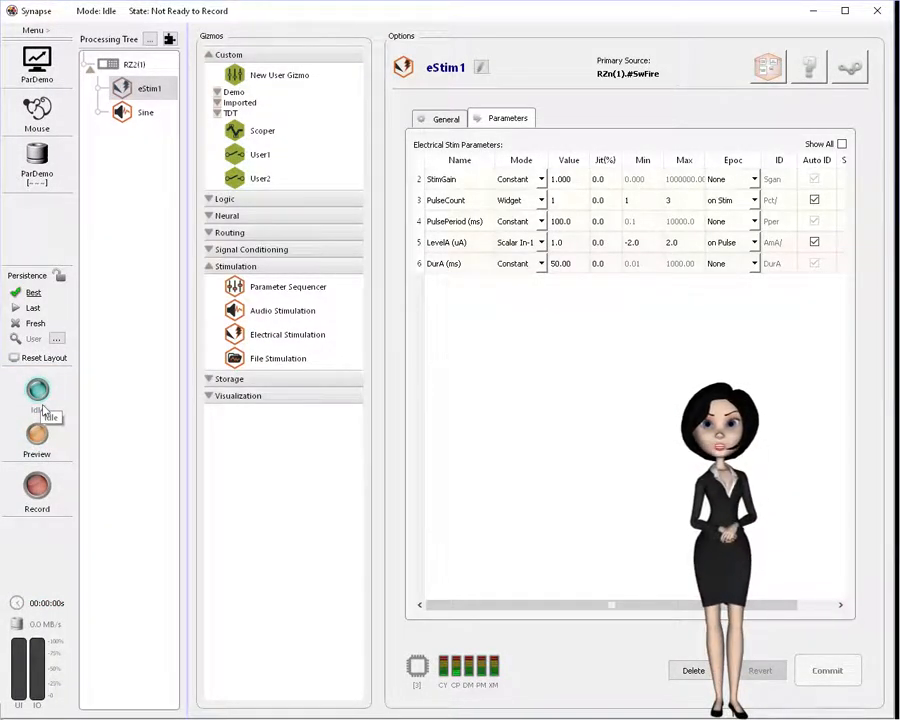